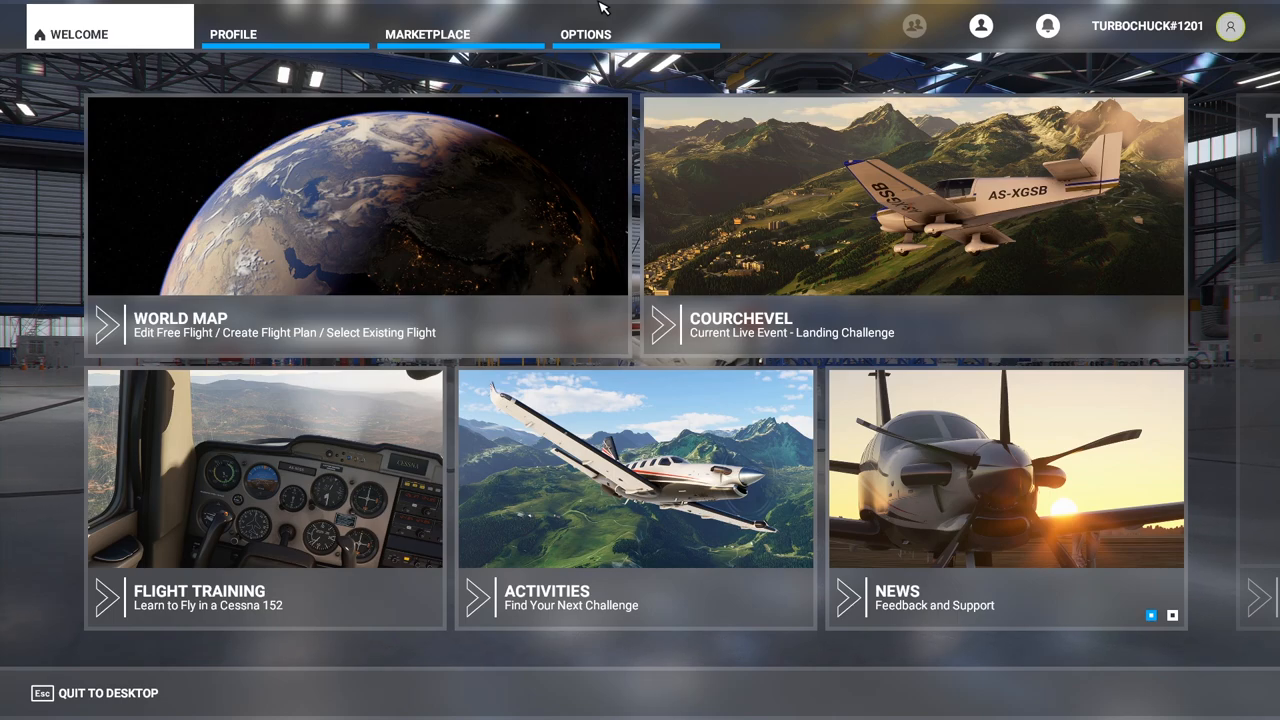
Open Options > Controls and select the Logitech Attack 3 device page.
left_click(585, 34)
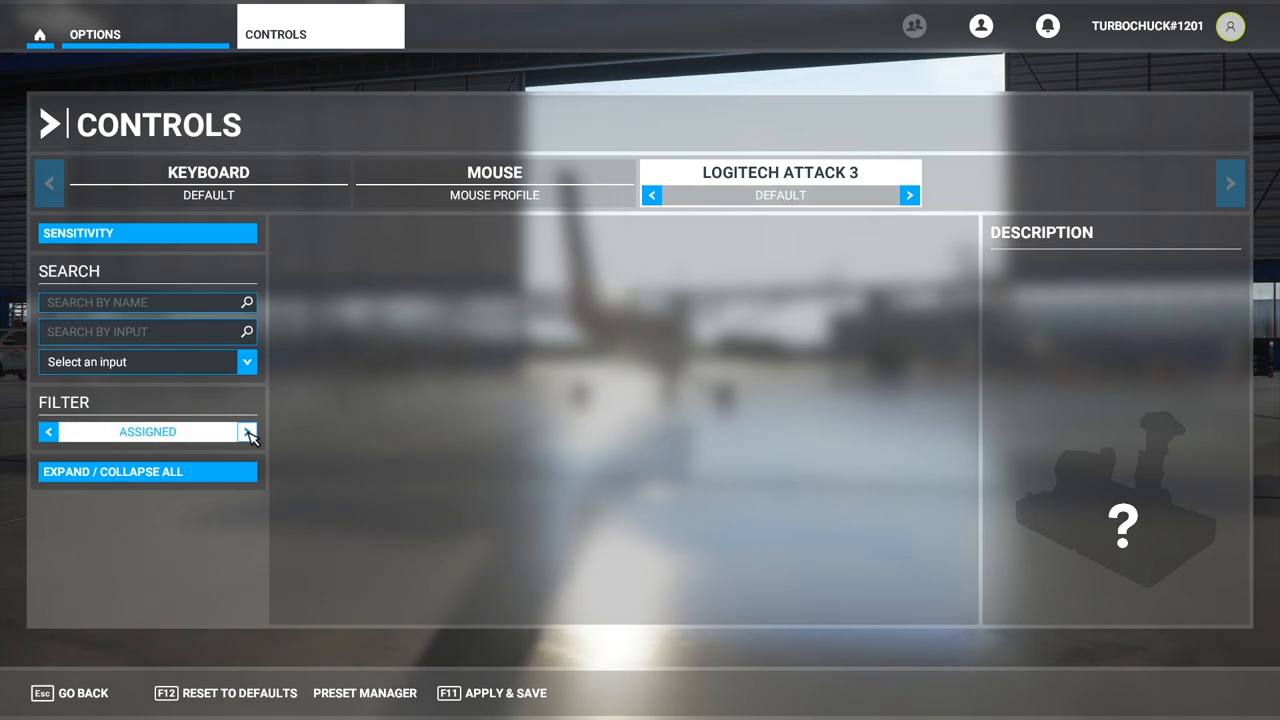
Switch the control list filter from Assigned through Essentials to All.
left_click(248, 431)
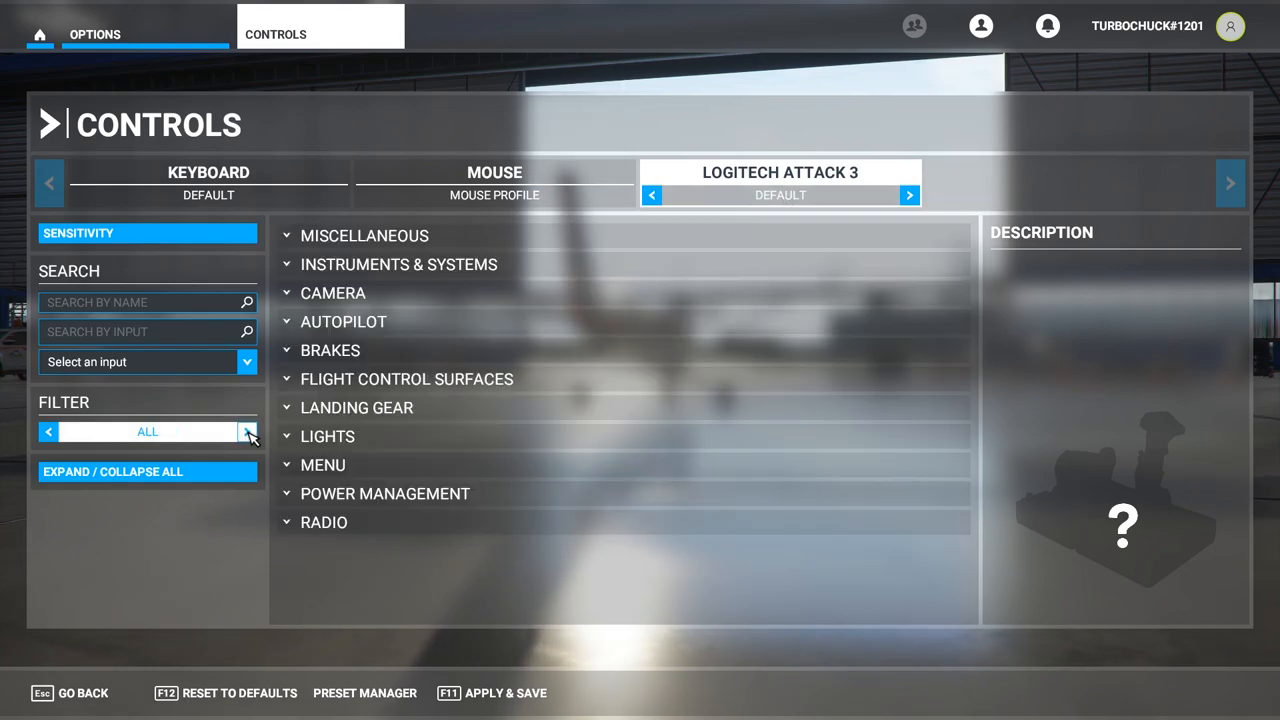
left_click(246, 431)
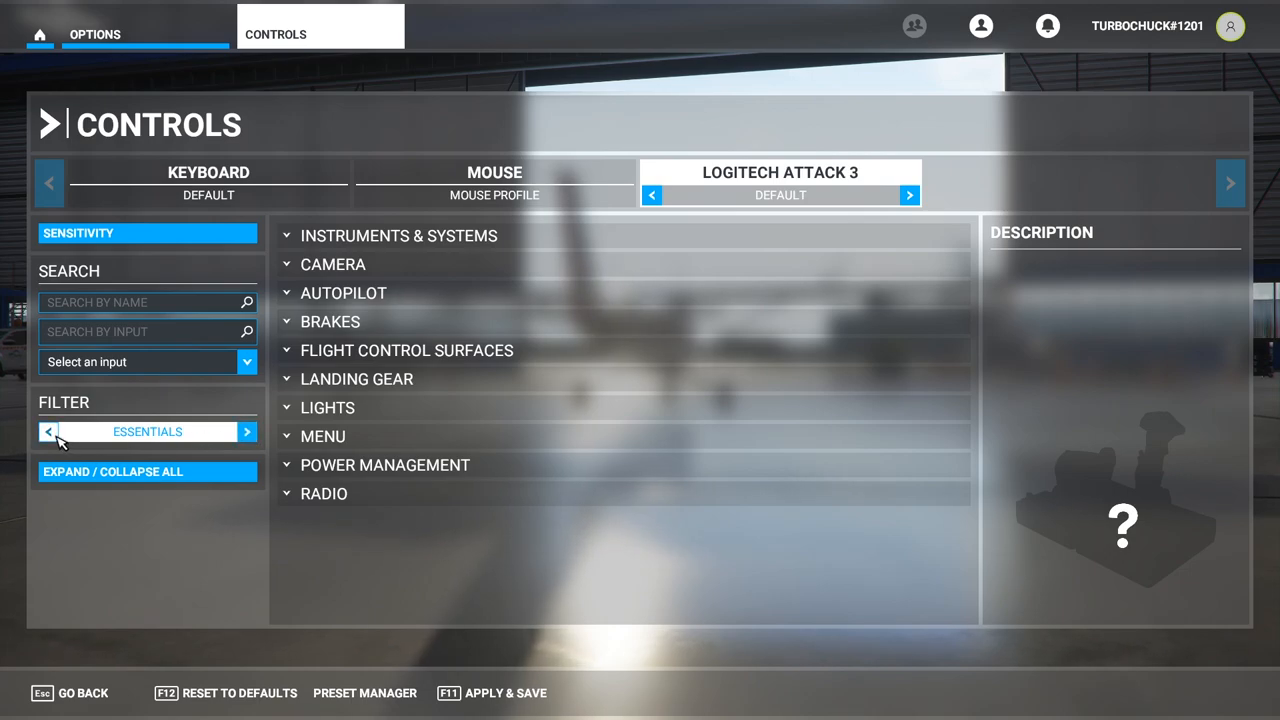
left_click(48, 431)
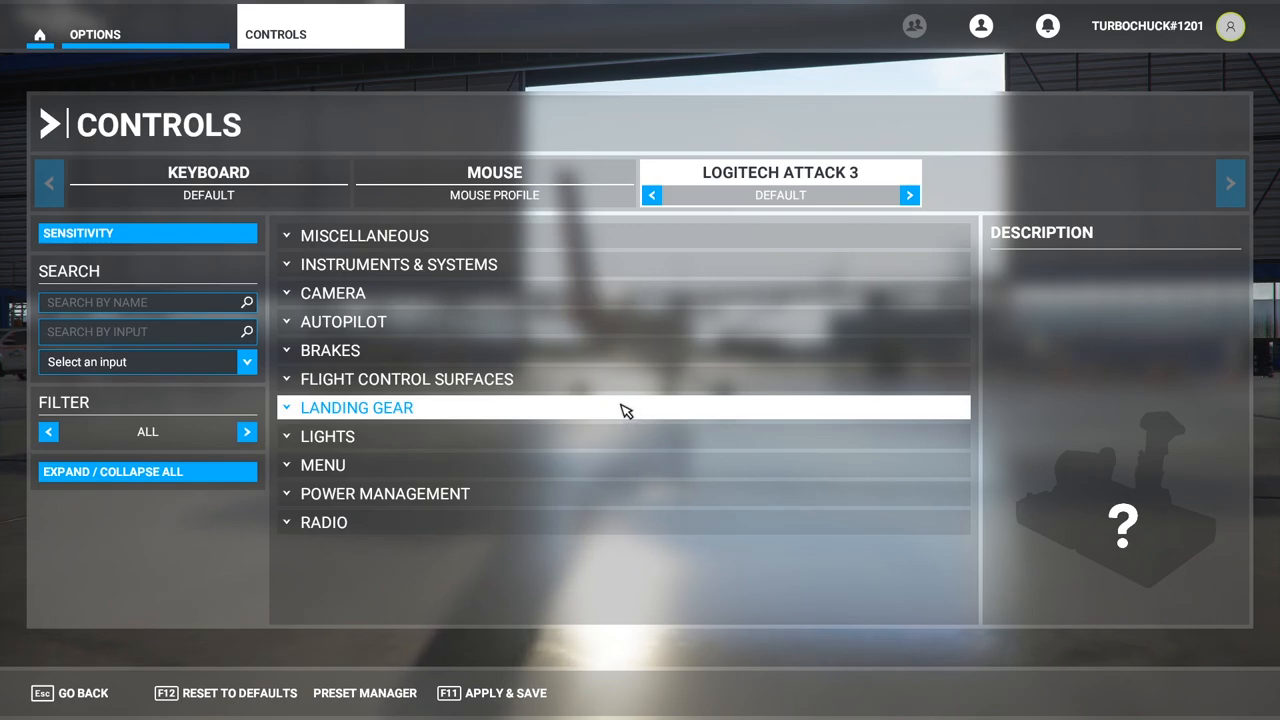
mouse_move(420, 378)
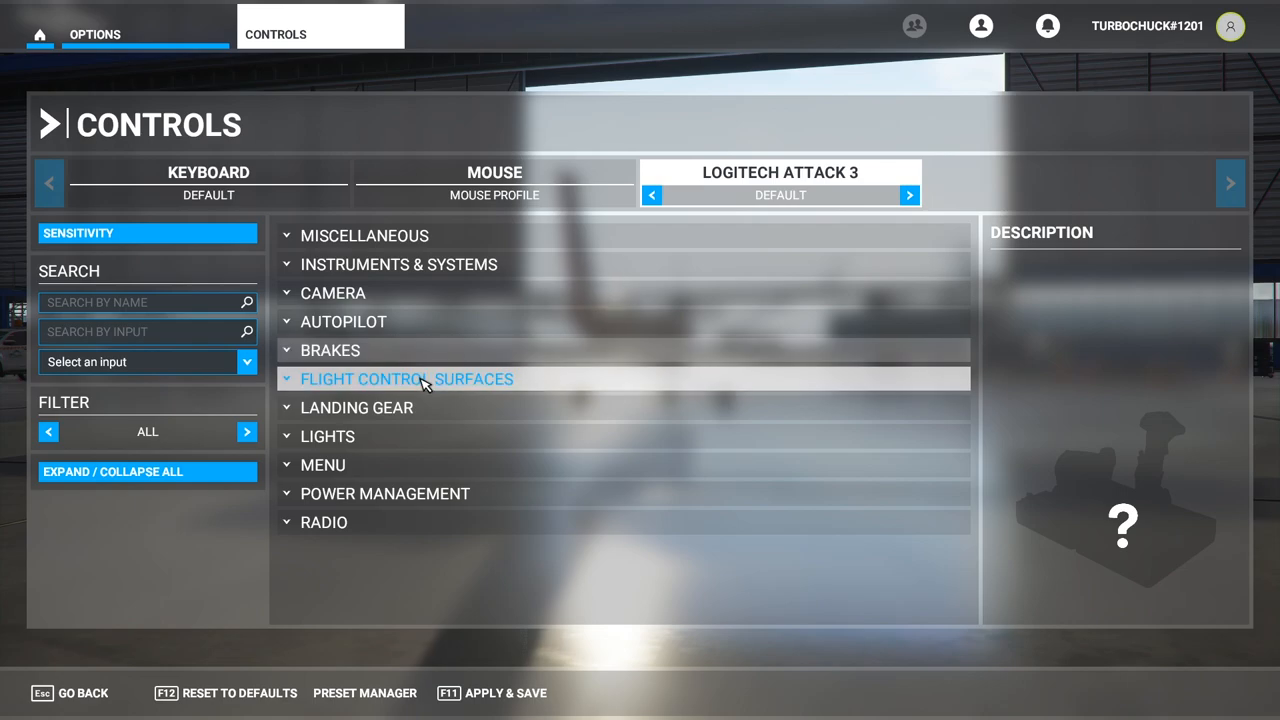
Bind Flight Control Surfaces > Primary > Ailerons Axis to Joystick L-Axis X, accepting profile 2.
left_click(406, 378)
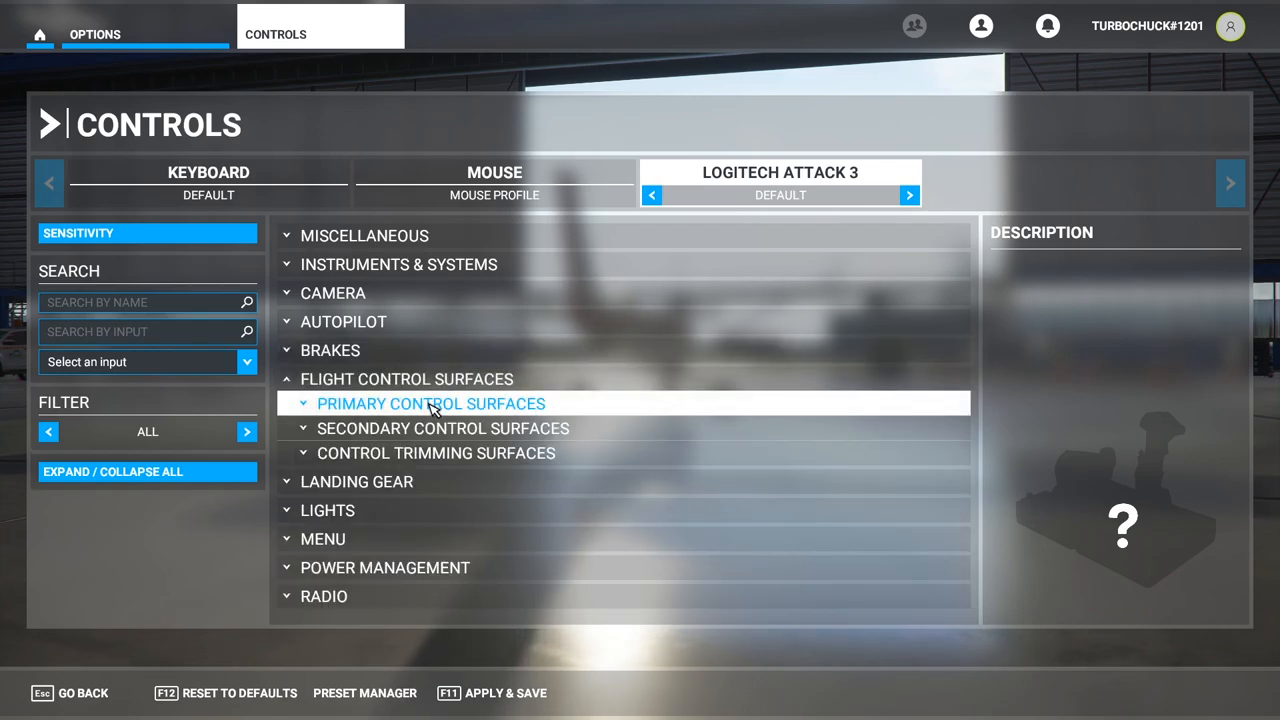
left_click(431, 403)
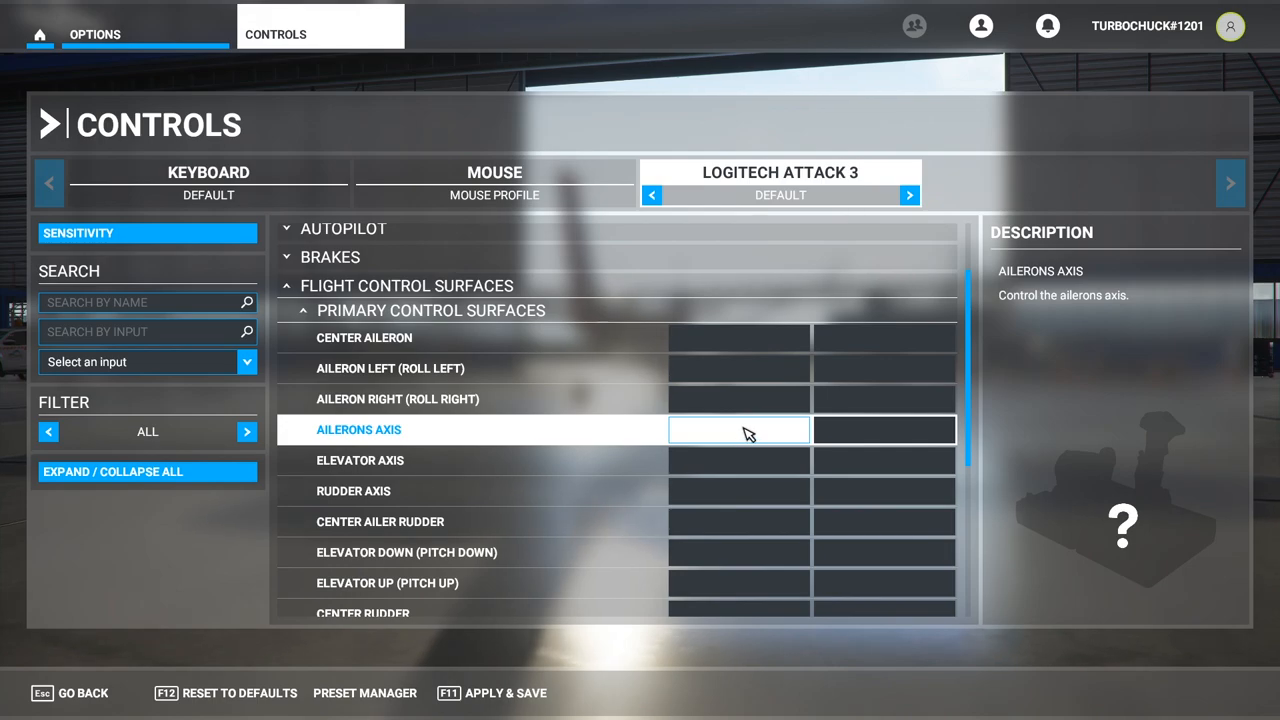
left_click(738, 429)
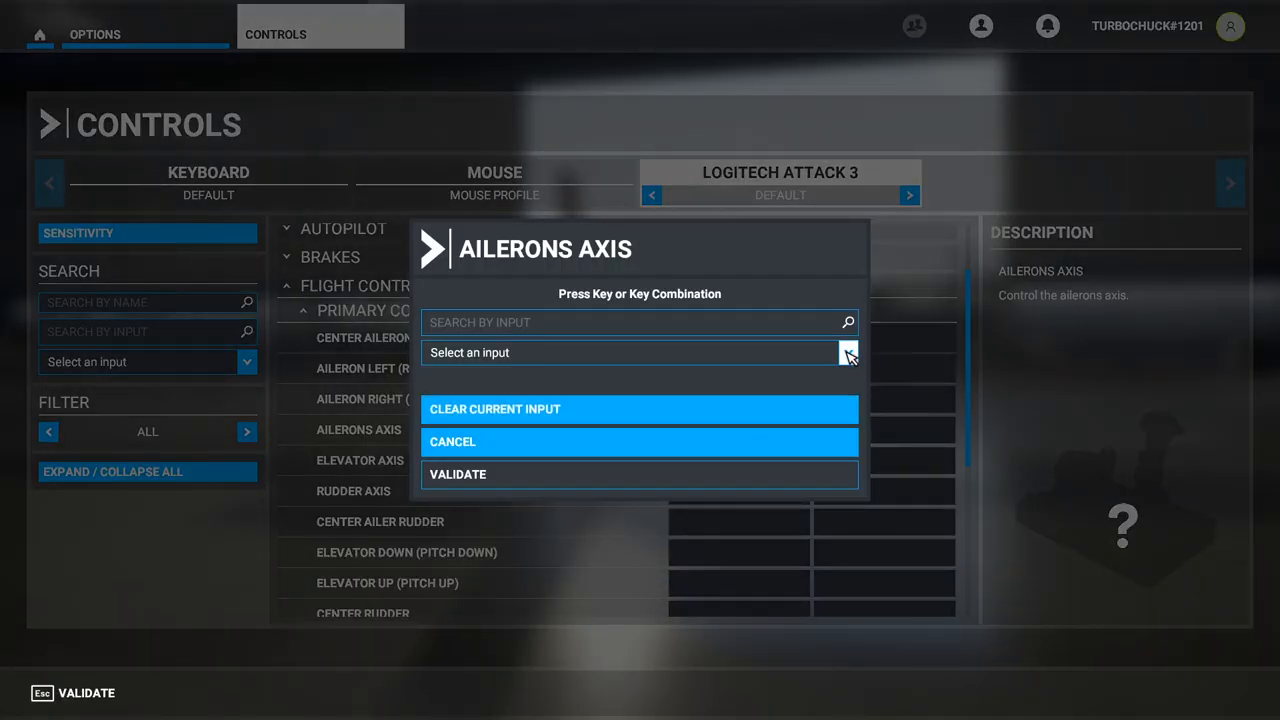
left_click(847, 352)
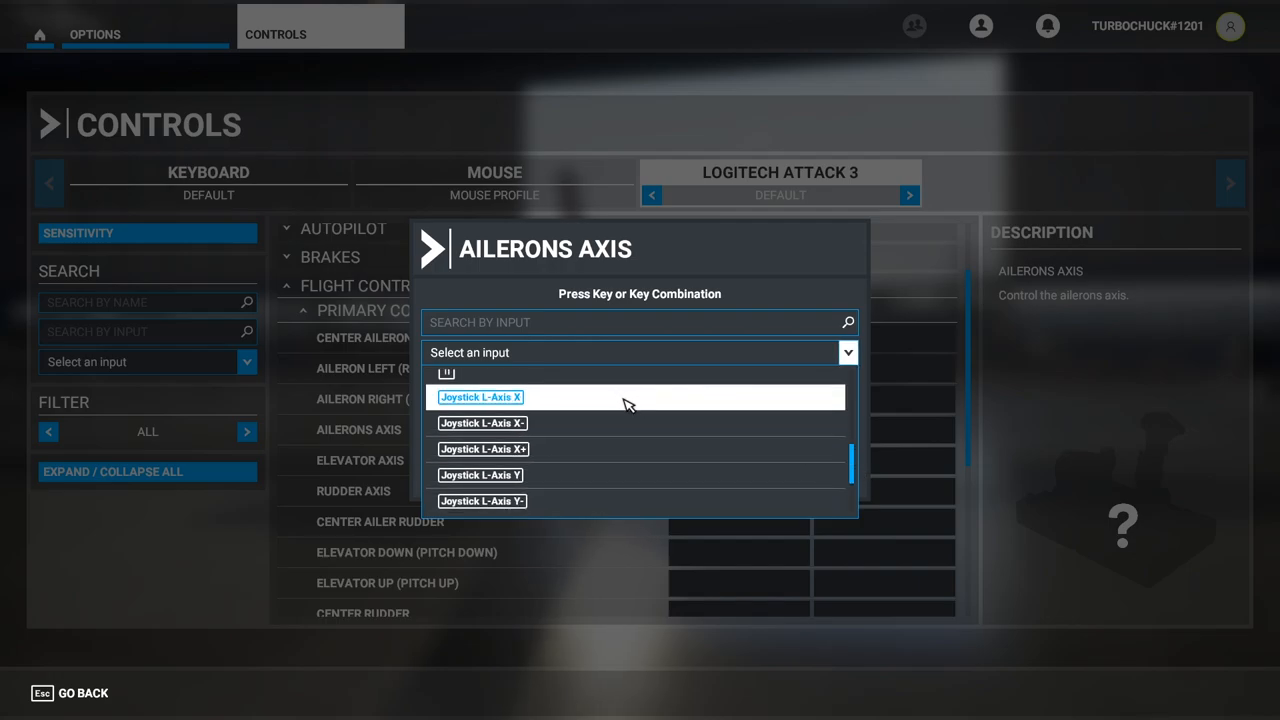
left_click(480, 397)
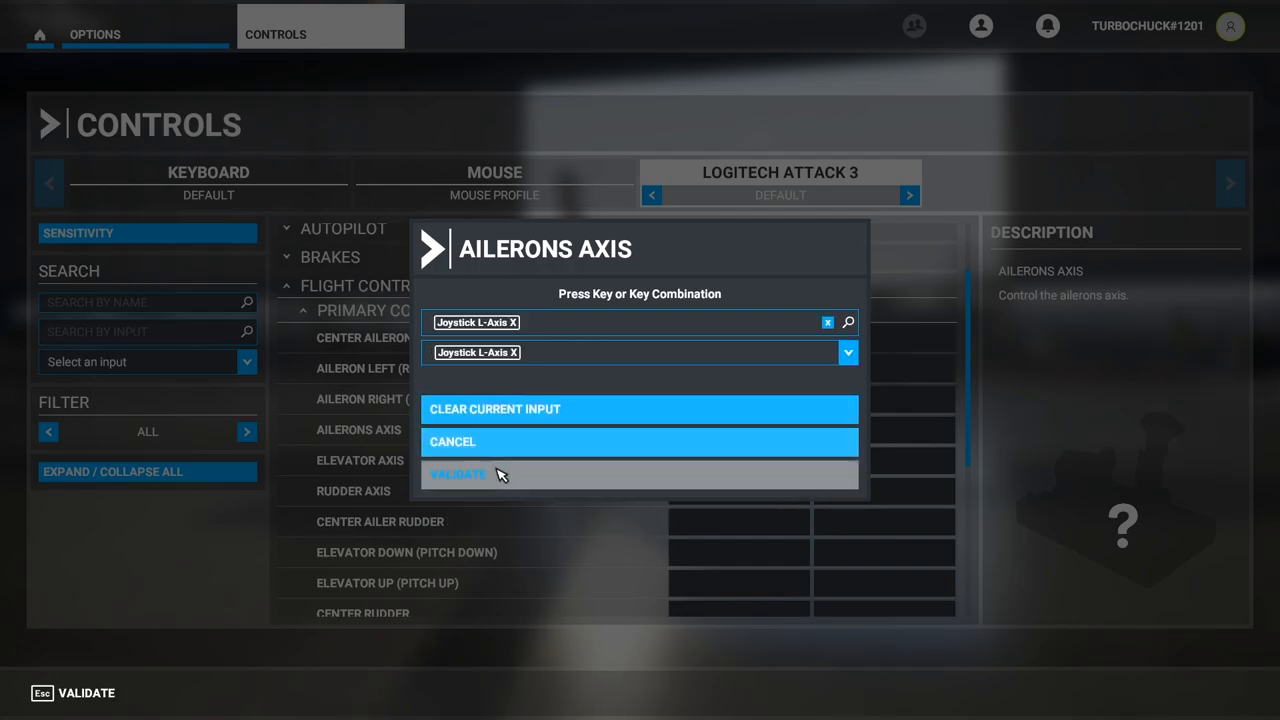
left_click(457, 474)
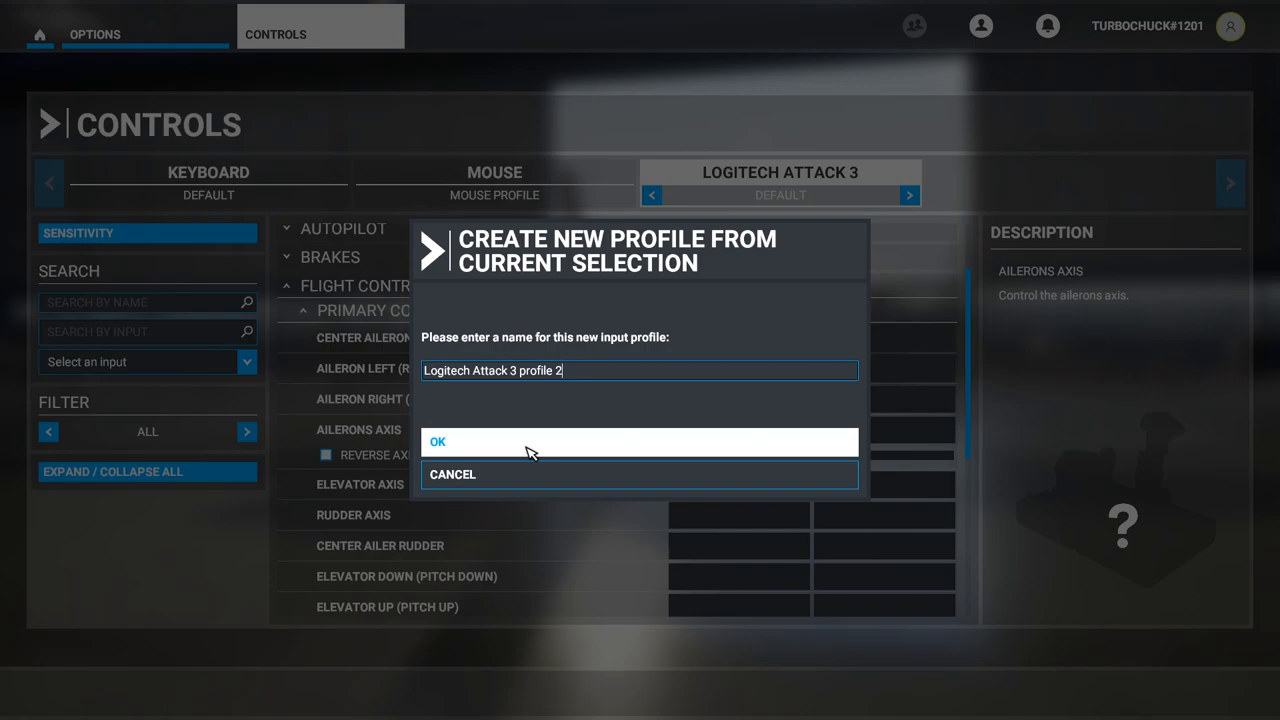
left_click(438, 441)
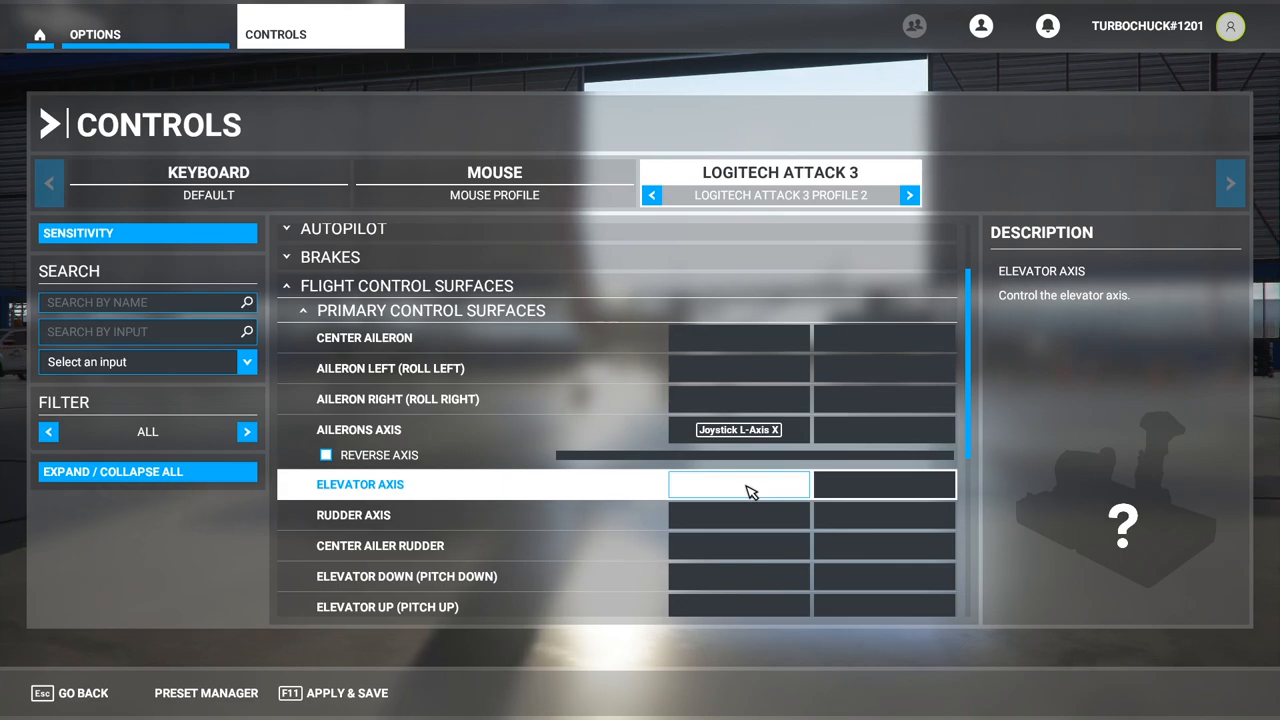
Bind the Elevator Axis slot to Joystick L-Axis Y and validate.
left_click(738, 484)
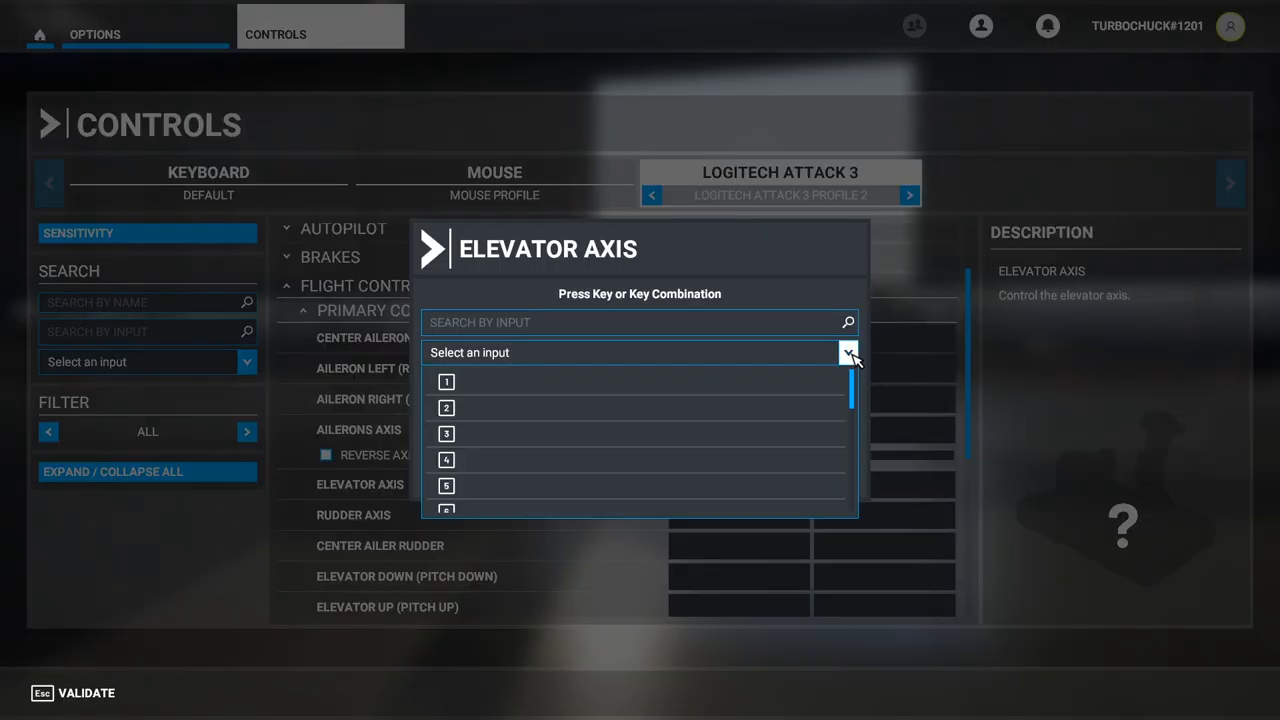
scroll("down", 3)
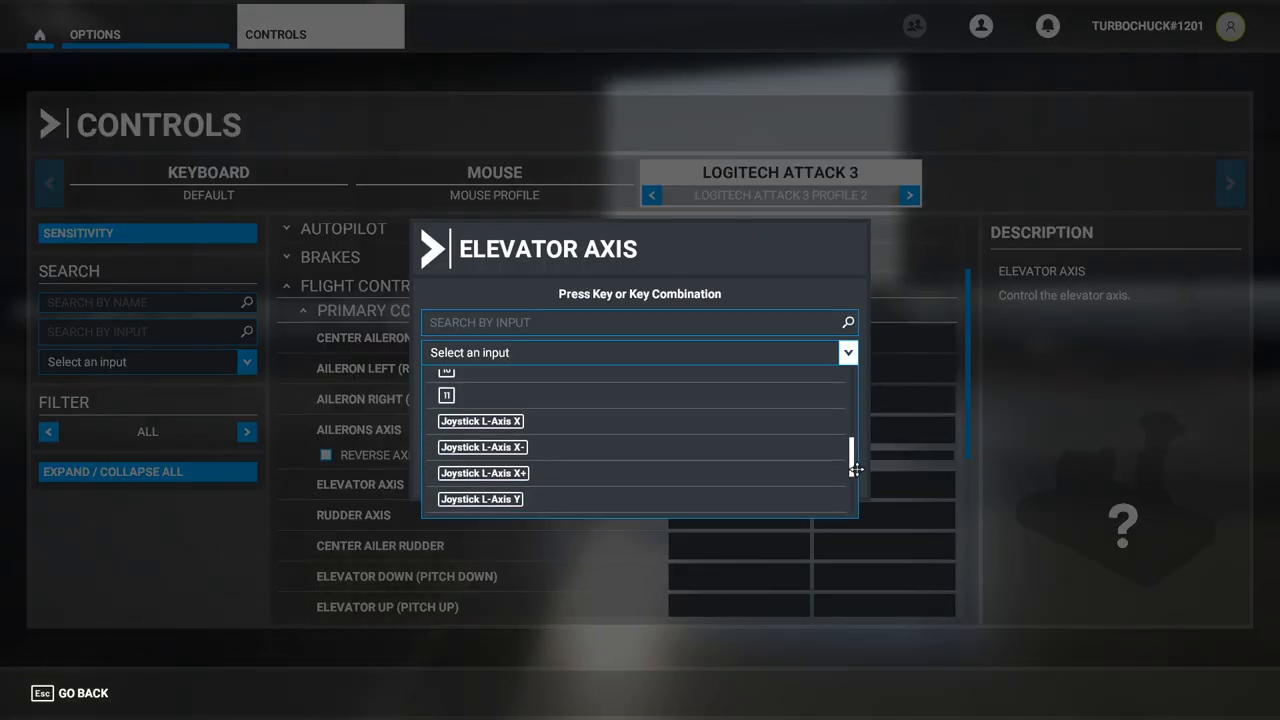
scroll("down", 3)
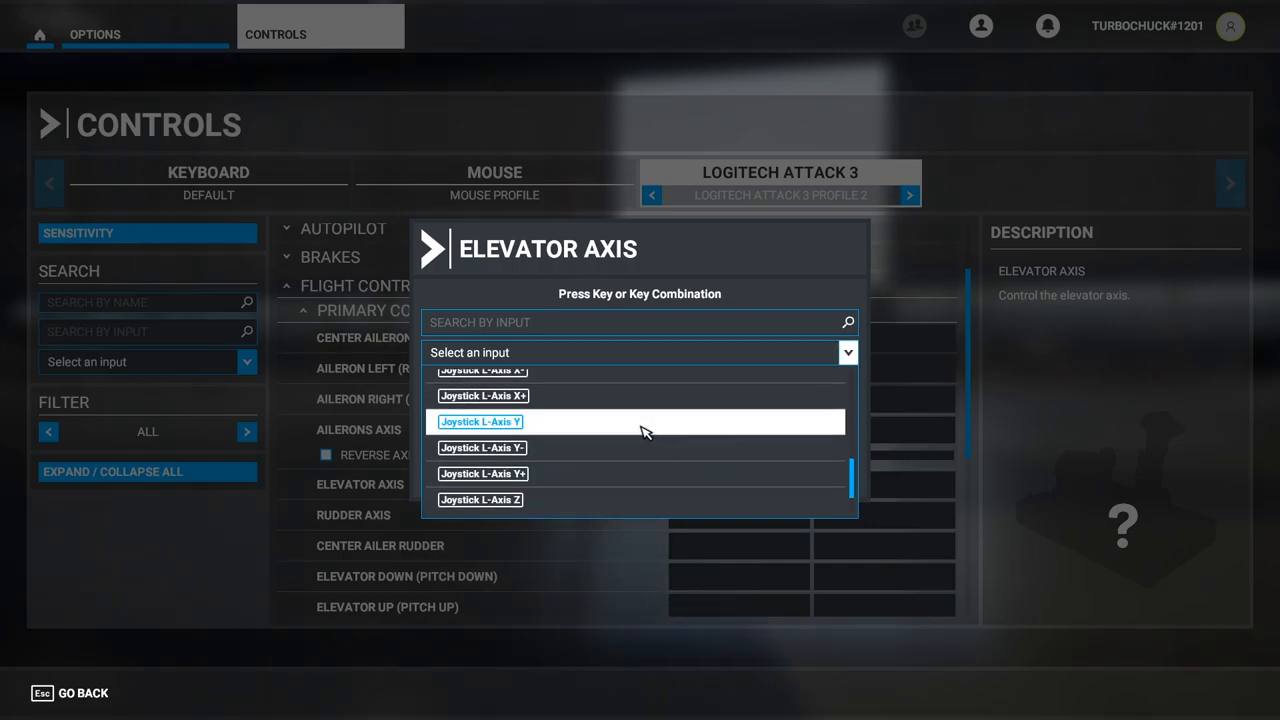
mouse_move(570, 427)
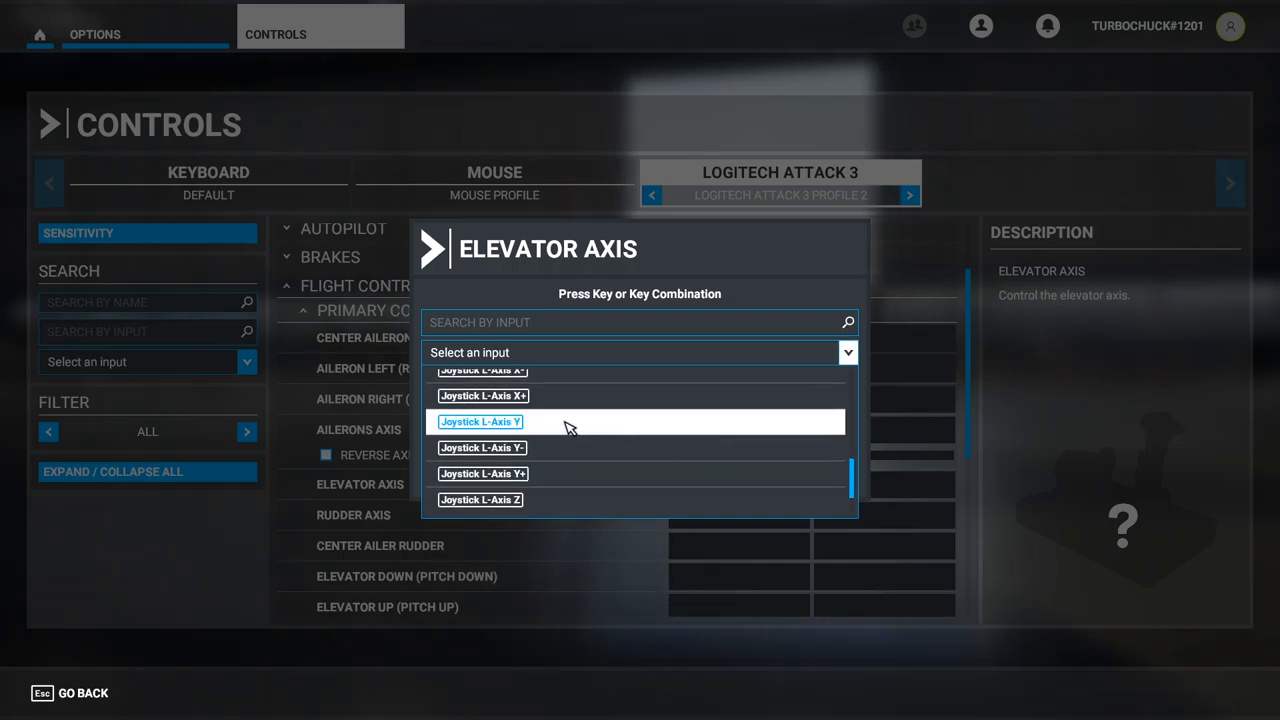
left_click(480, 421)
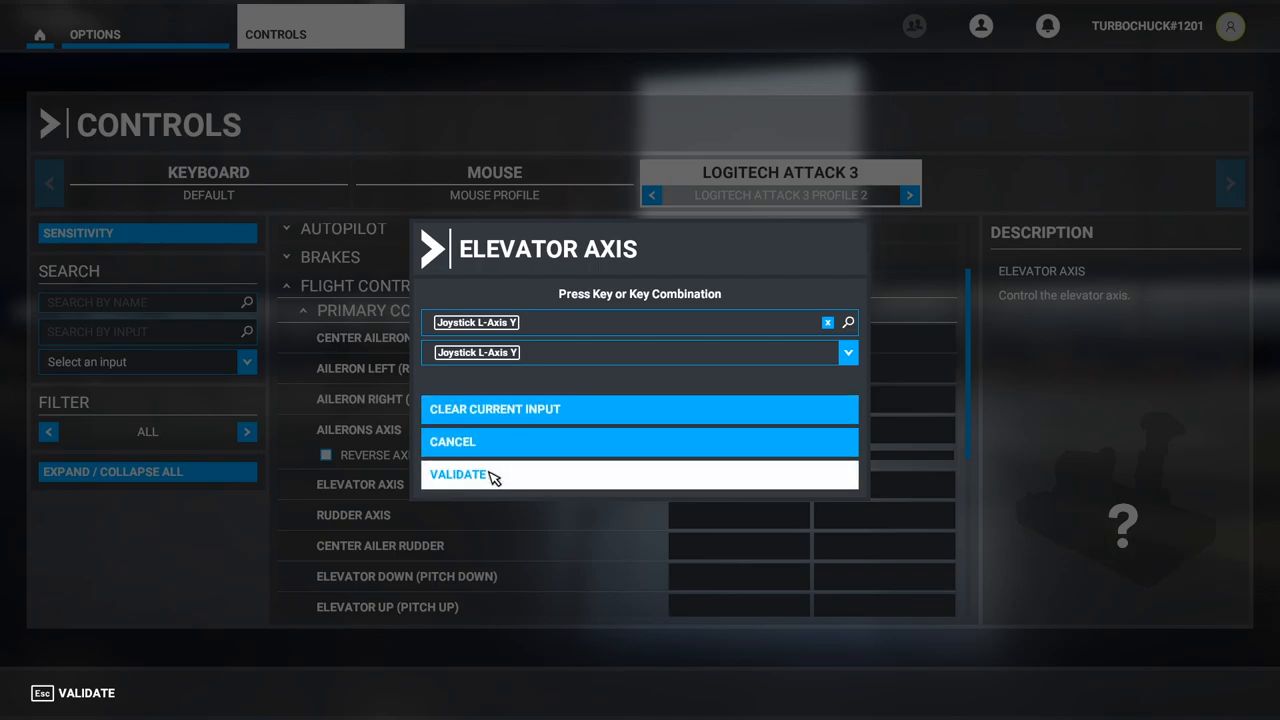
left_click(459, 474)
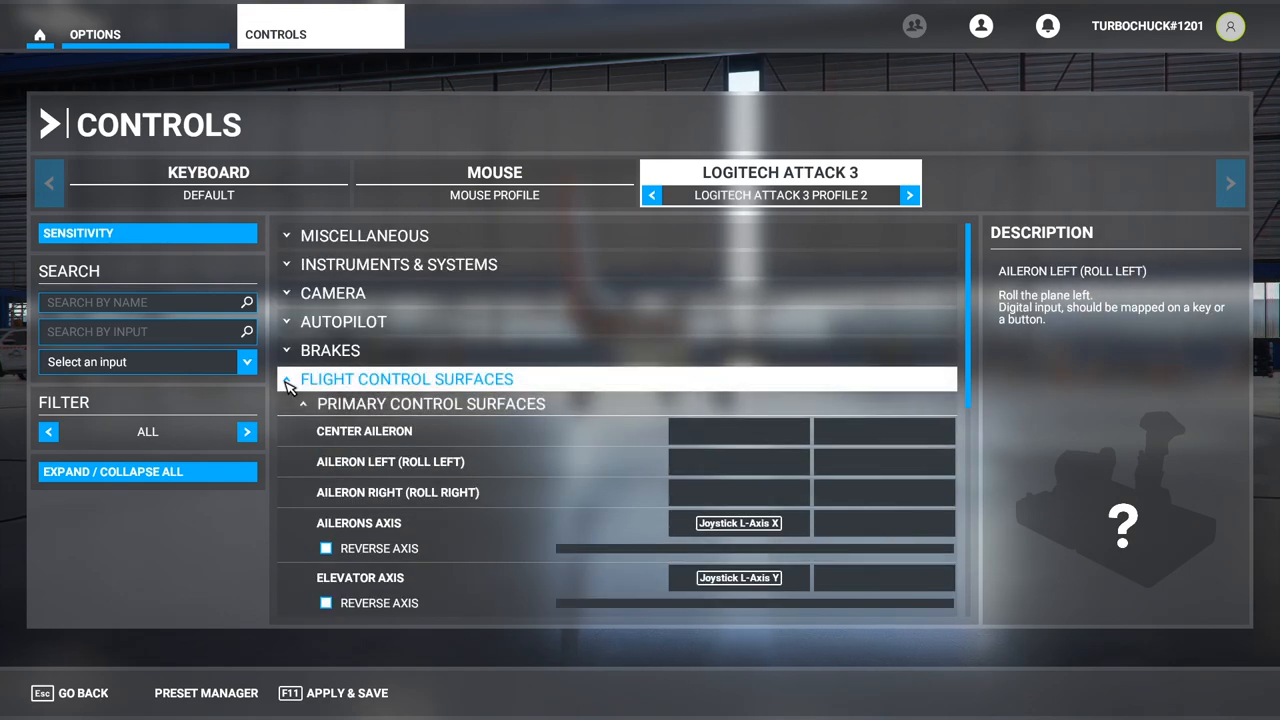
Scroll to the Power Management throttle entries and open the Throttle Axis binding slot.
left_click(288, 379)
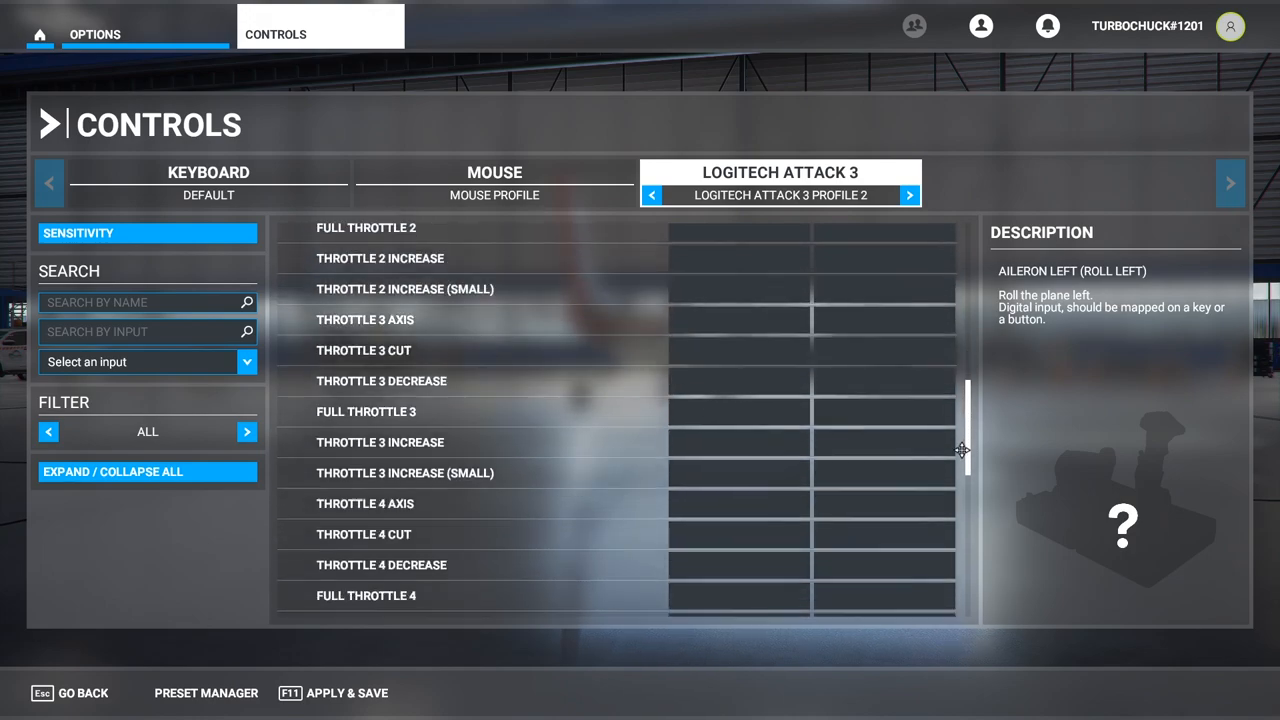
scroll("down", 3)
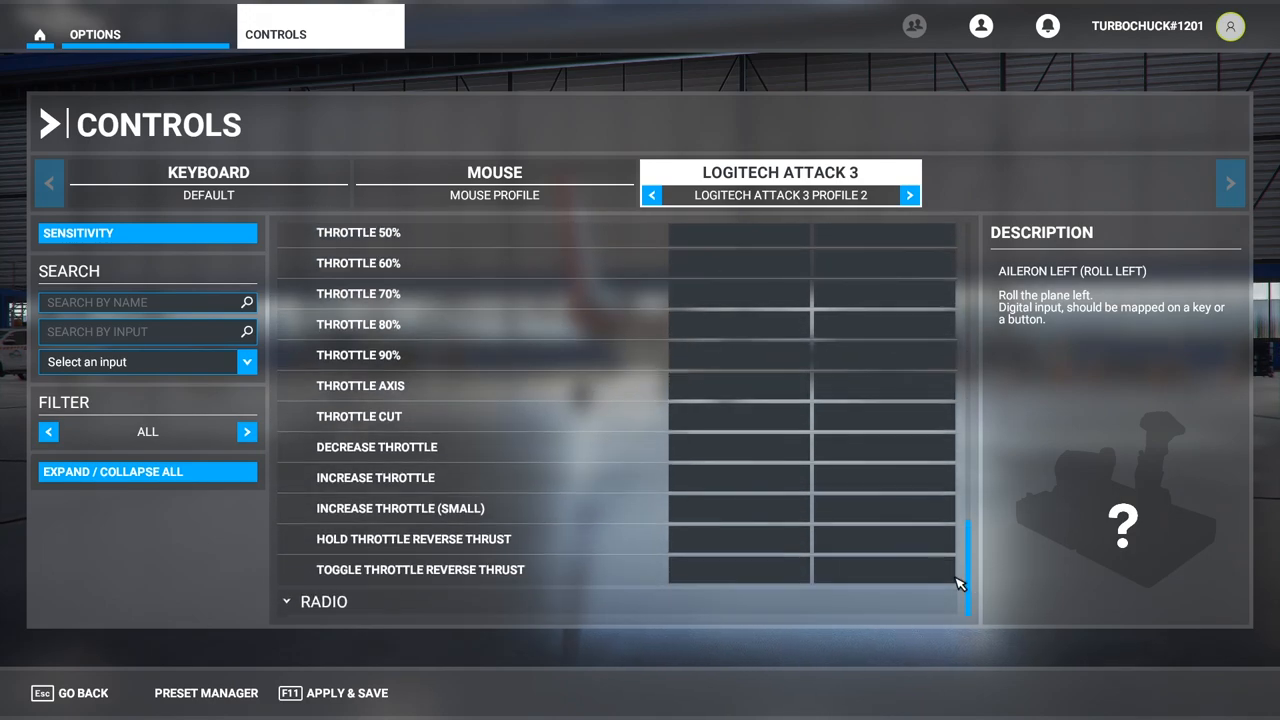
left_click(738, 324)
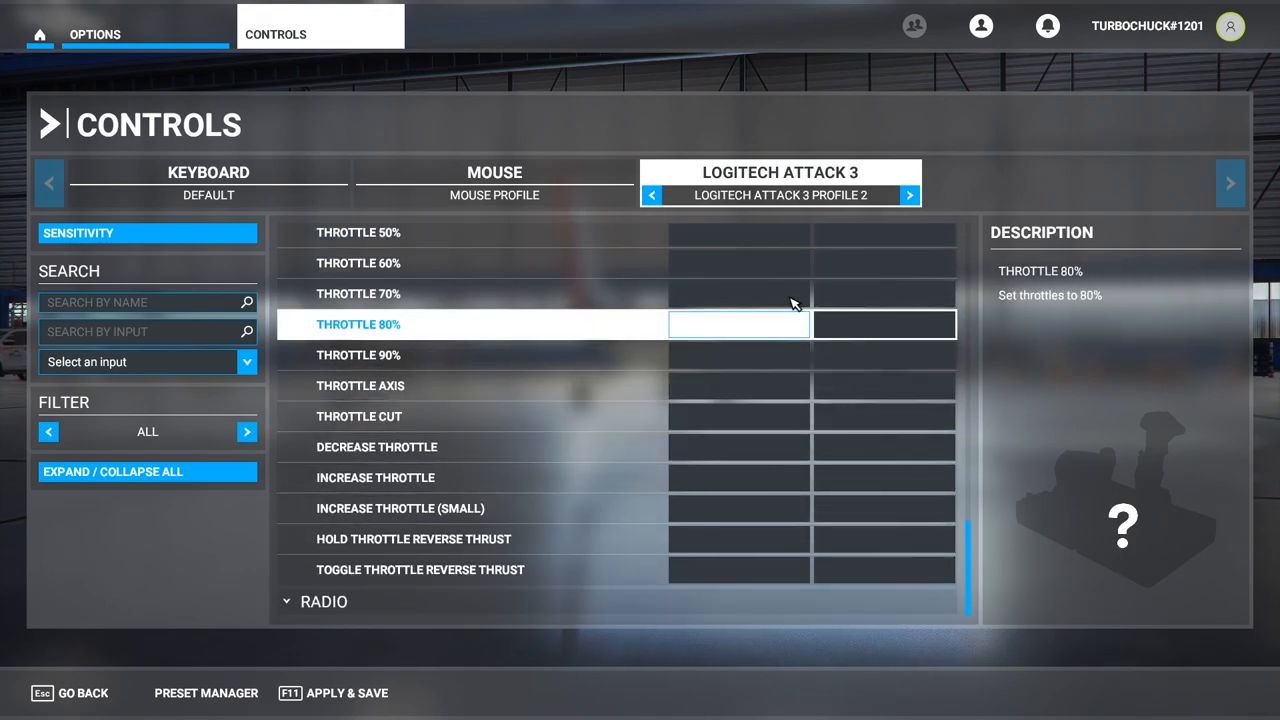
left_click(360, 385)
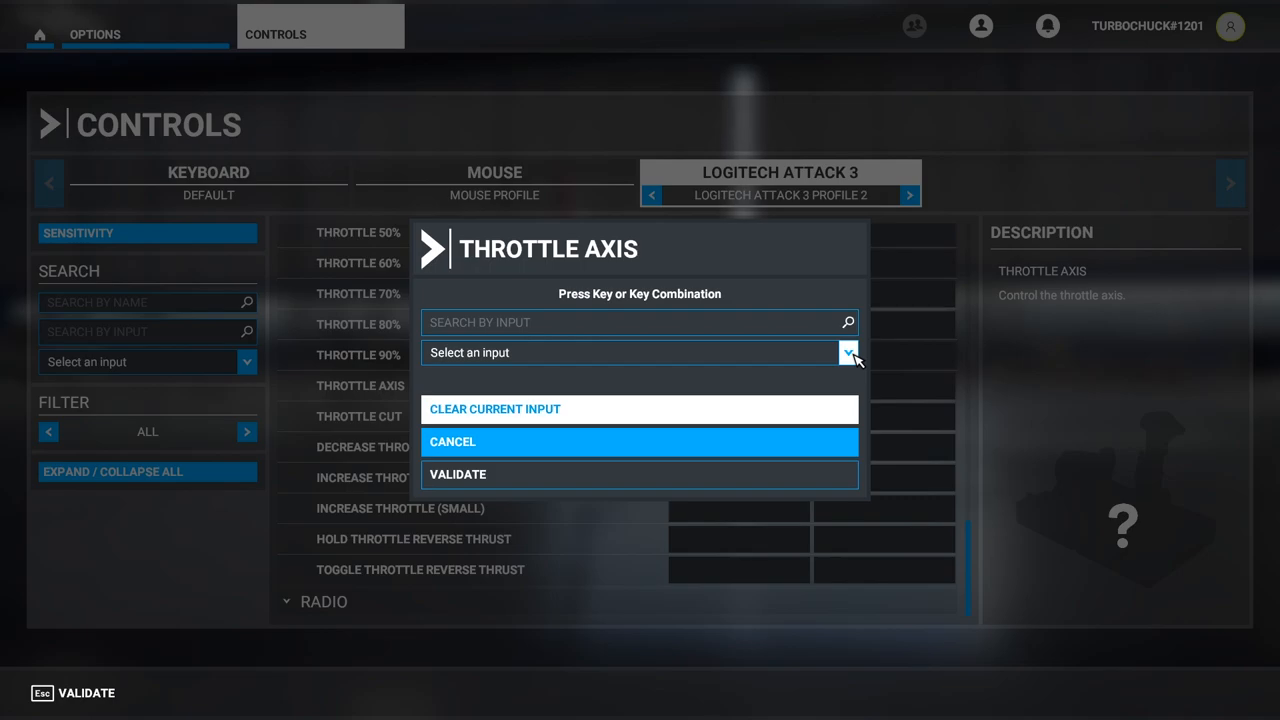
Pick Joystick L-Axis Z as the throttle axis input and validate.
left_click(848, 352)
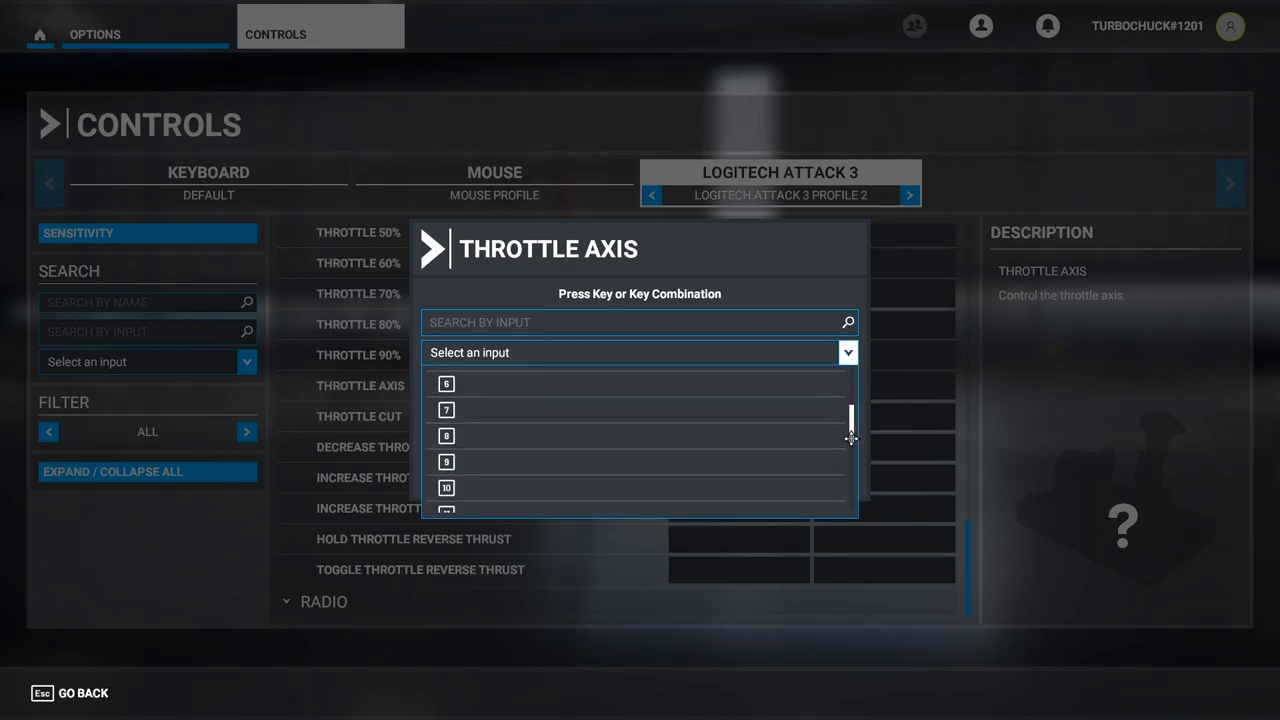
scroll("down", 3)
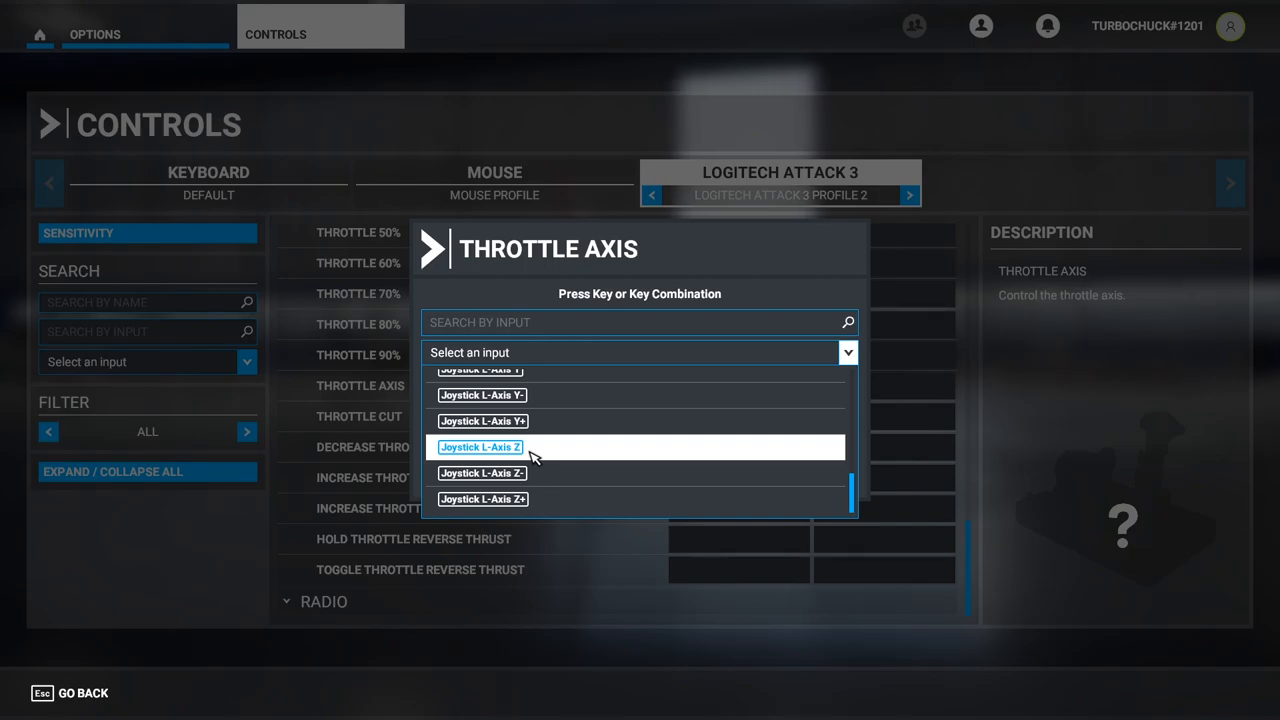
left_click(479, 447)
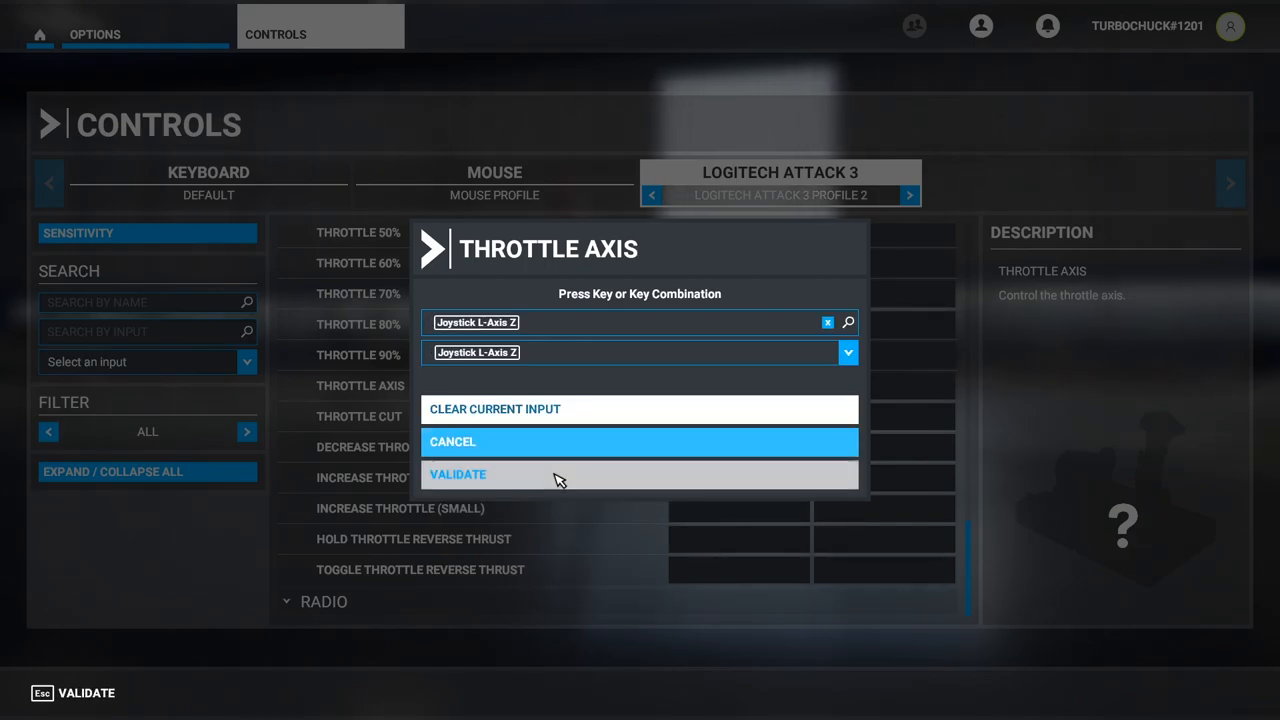
left_click(458, 474)
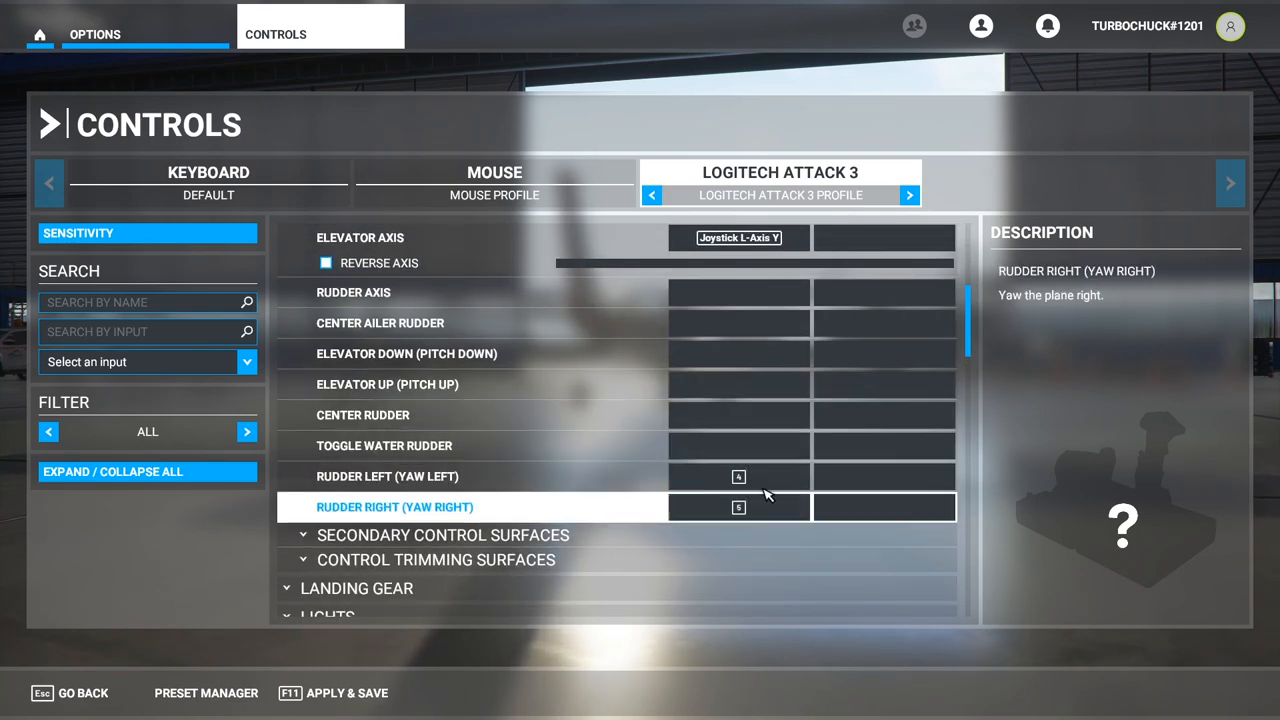
Expand Secondary Control Surfaces and scroll through the flap bindings on buttons 8 and 9.
left_click(442, 534)
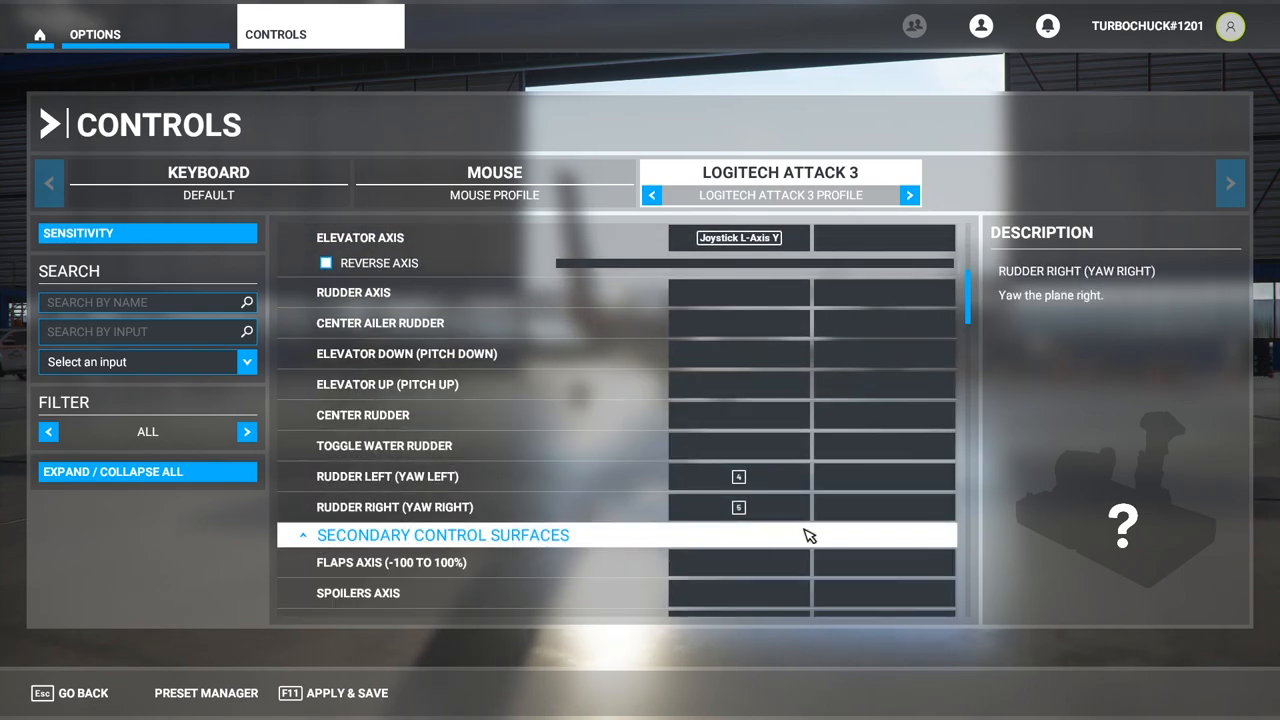
scroll("down", 3)
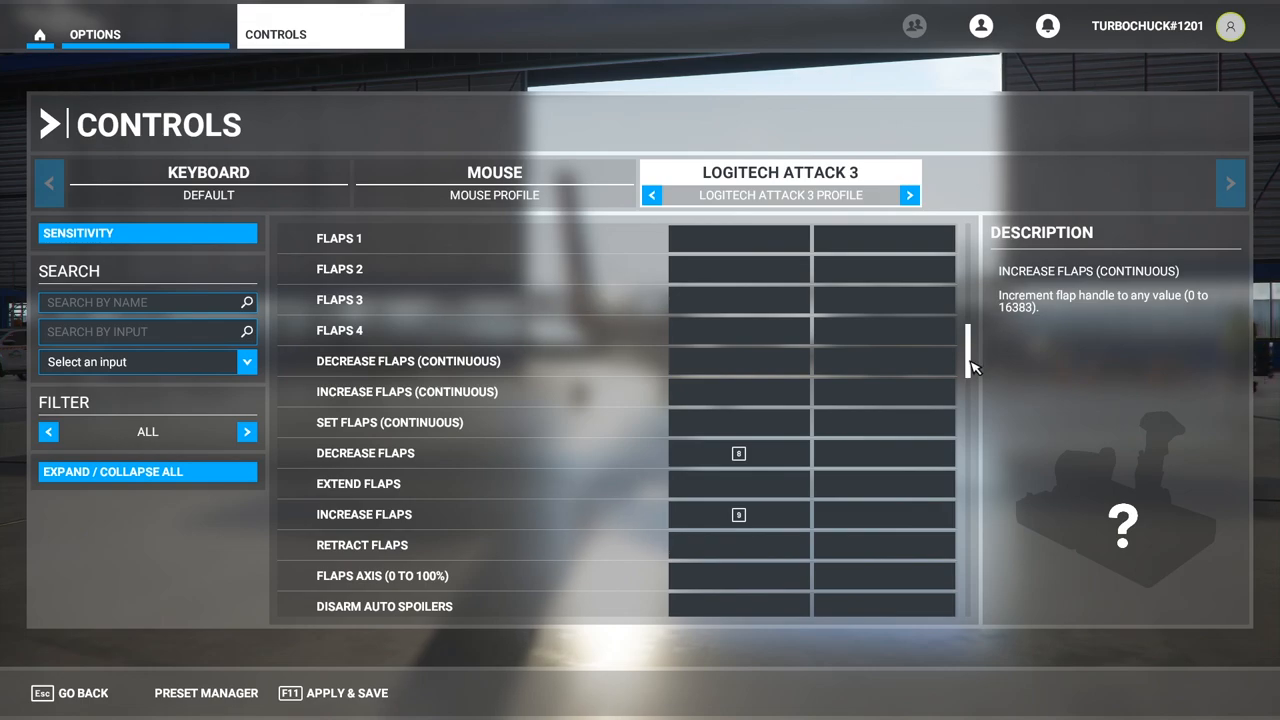
scroll("down", 3)
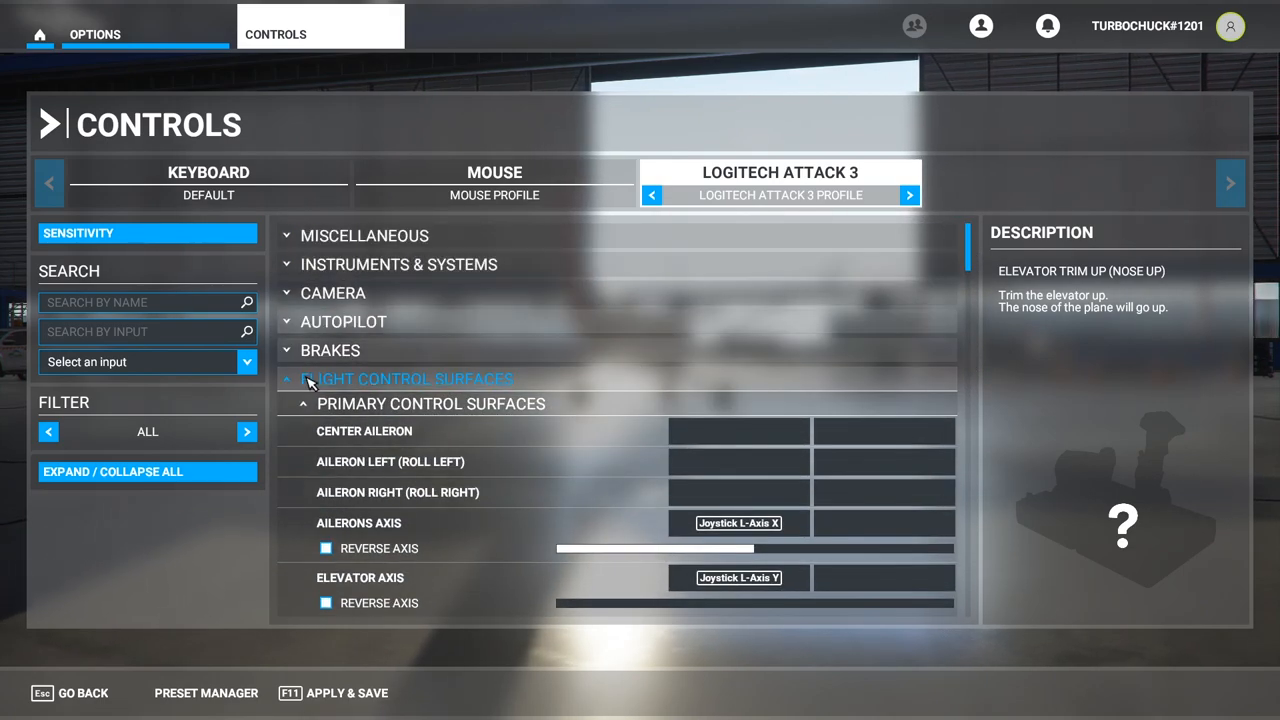
Collapse Flight Control Surfaces and expand Brakes, showing brakes on joystick button 1.
left_click(333, 292)
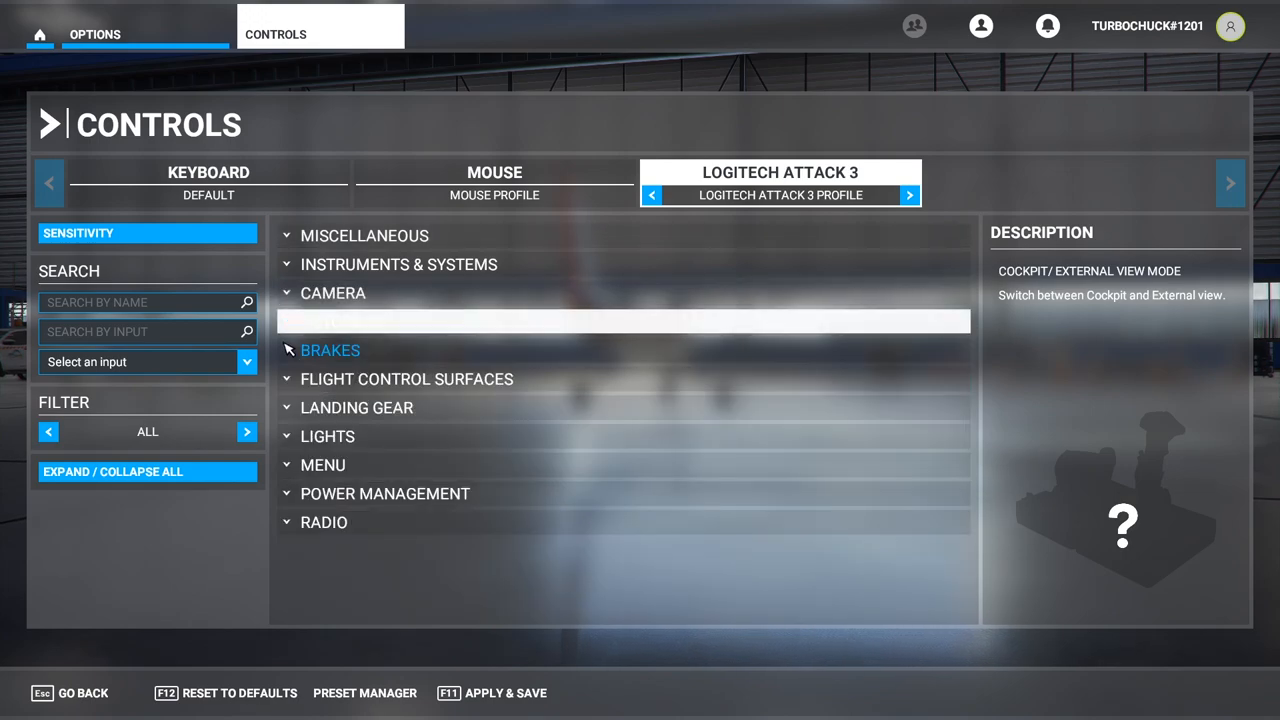
left_click(330, 350)
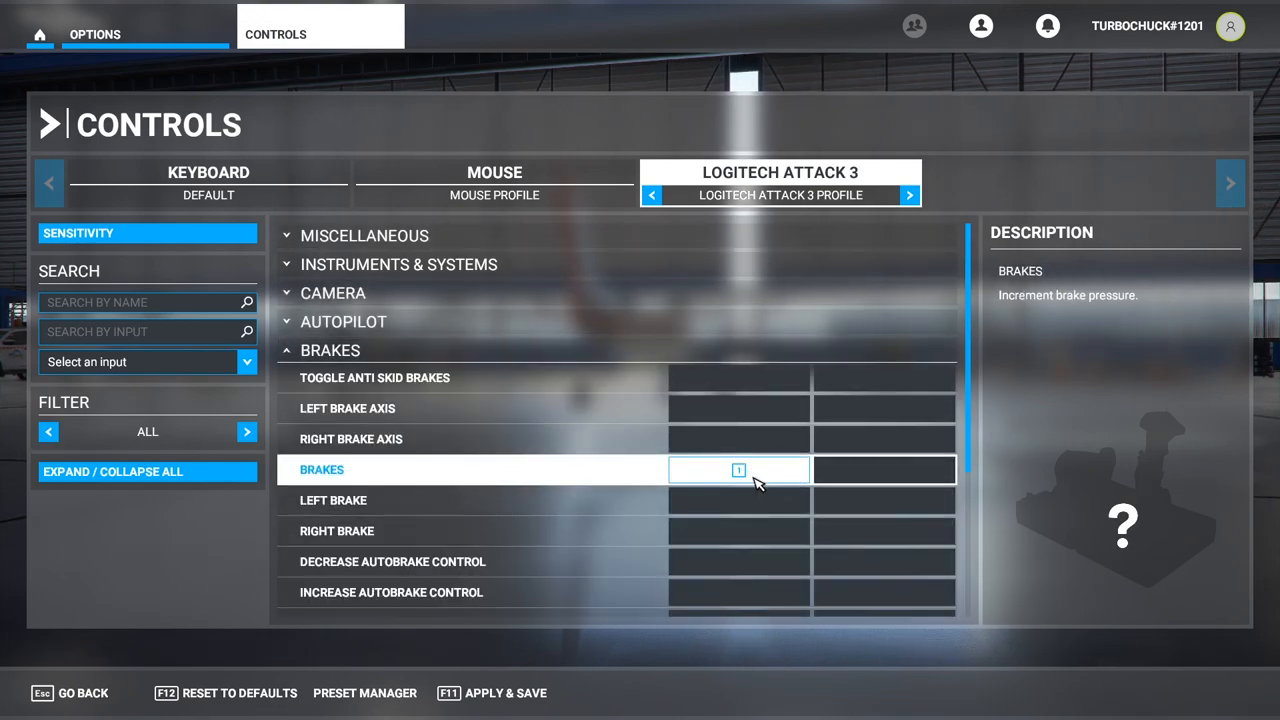